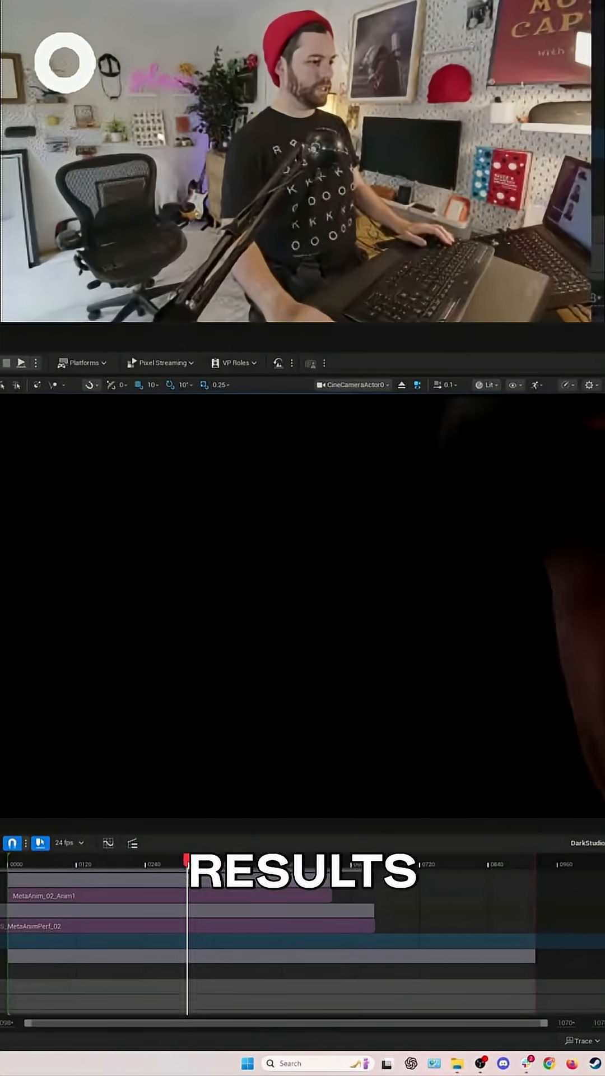
Play the Sequencer to frame 364, showing the MetaHuman face close-up through the cine camera.
left_click(220, 864)
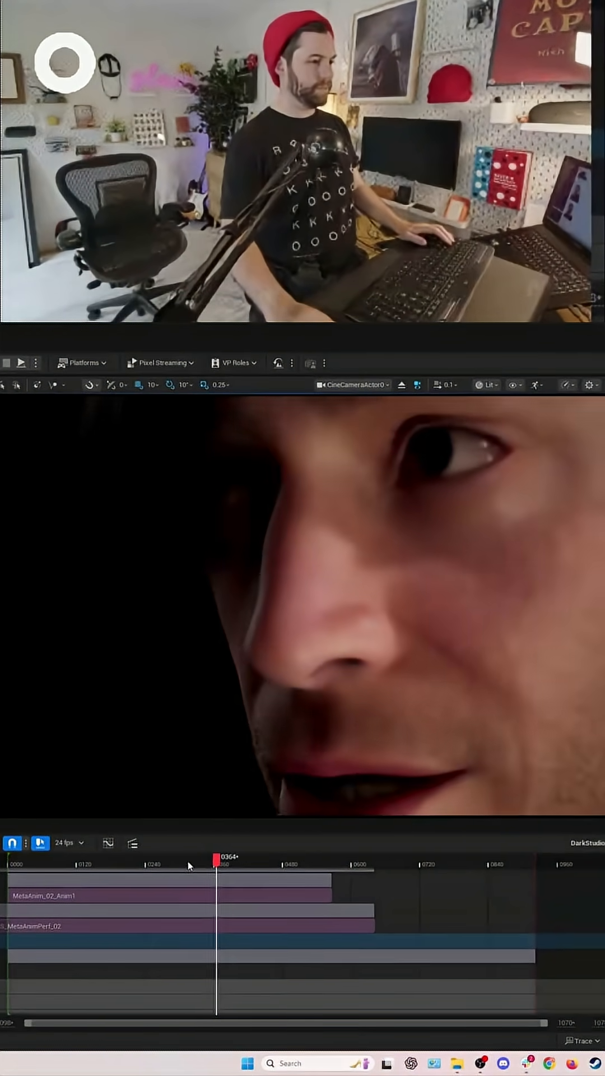